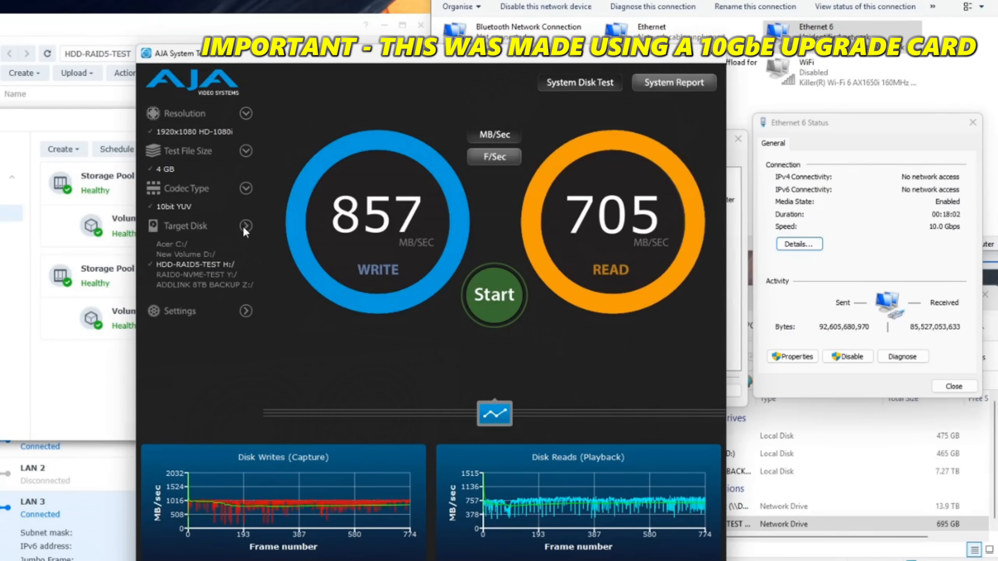
Run the AJA disk benchmark on HDD-RAID5-TEST, reading 857 MB/s write and 705 MB/s read.
{"action": "left_click", "coordinate": [494, 294]}
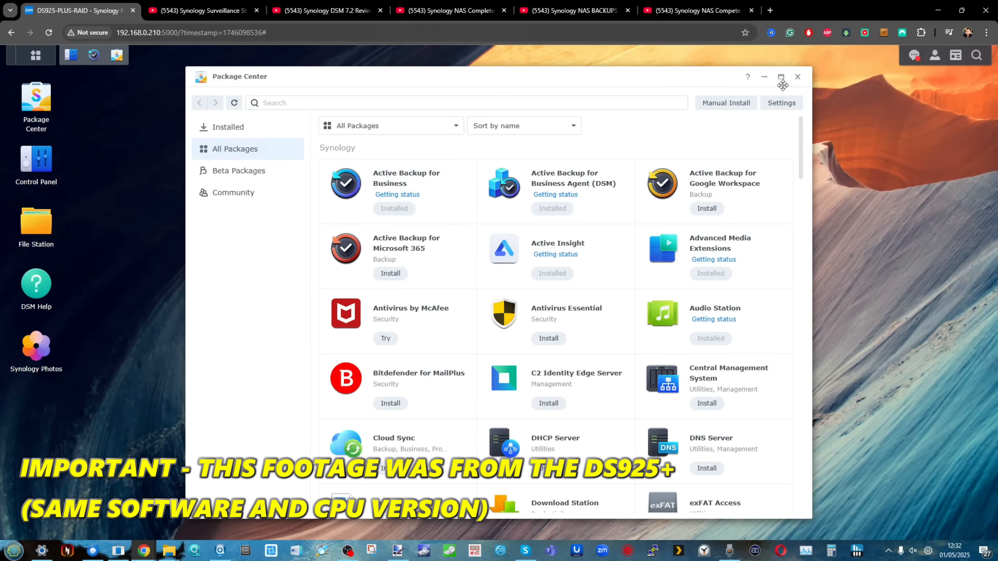
View Active Backup for Business, browse the All Packages catalogue, then close Package Center.
{"action": "left_click", "coordinate": [796, 77]}
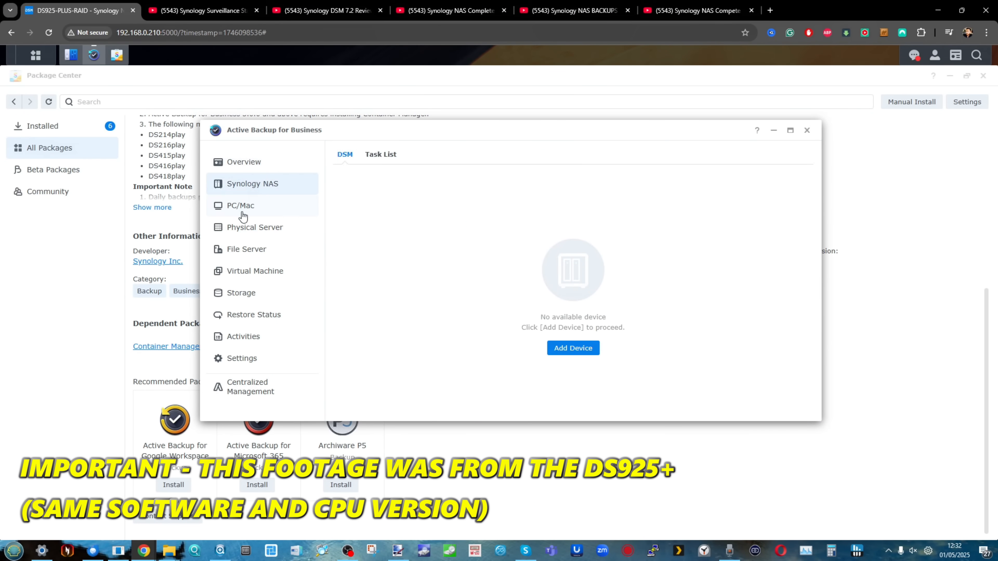
{"action": "left_click", "coordinate": [806, 130]}
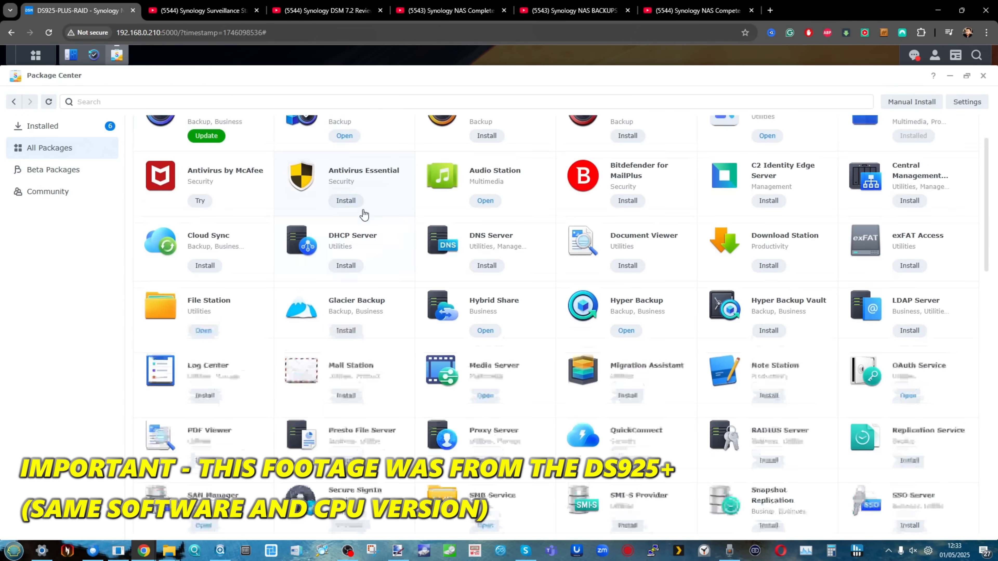
{"action": "scroll", "scroll_direction": "down", "scroll_amount": 3}
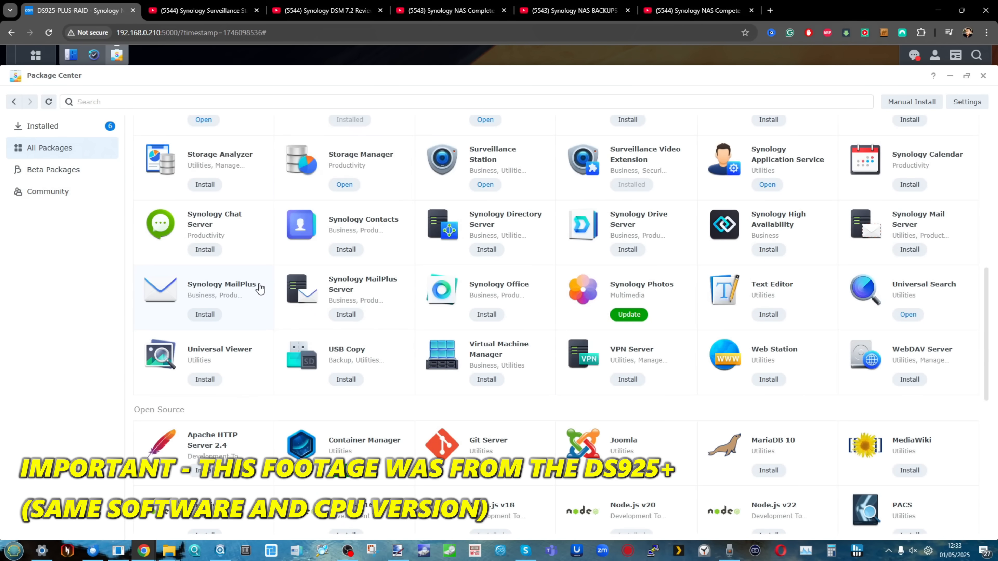
{"action": "scroll", "scroll_direction": "up", "scroll_amount": 3}
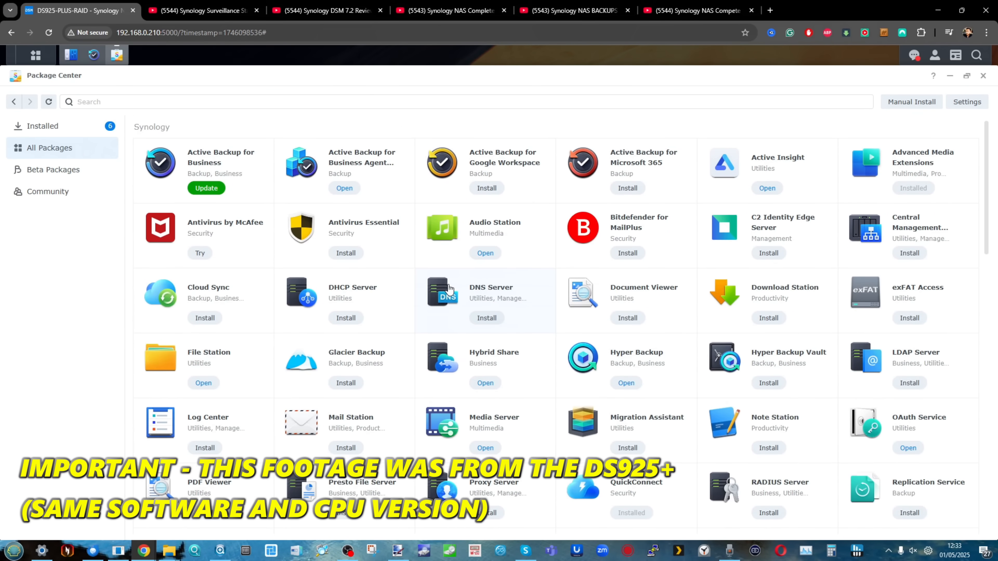
{"action": "scroll", "scroll_direction": "down", "scroll_amount": 3}
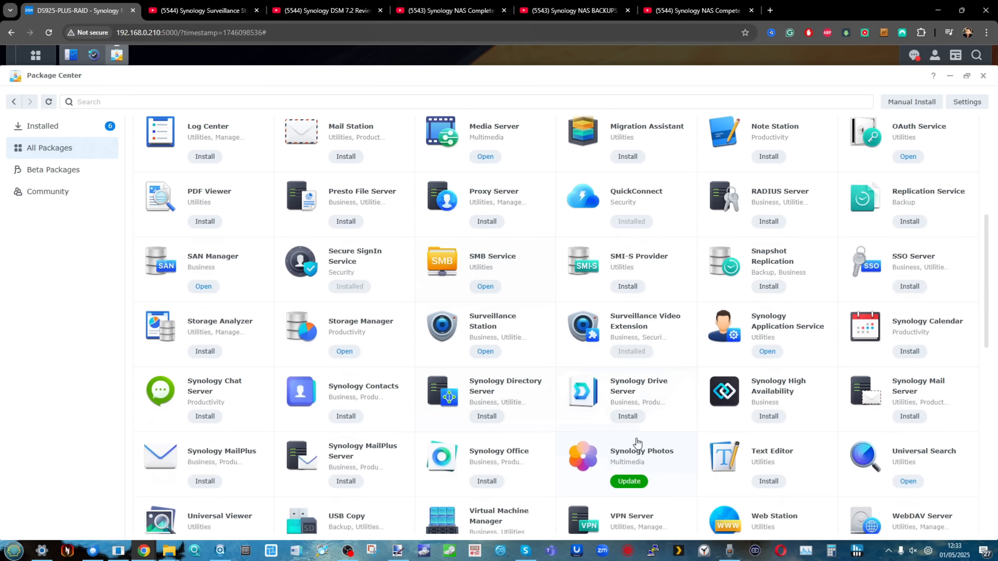
{"action": "scroll", "scroll_direction": "down", "scroll_amount": 3}
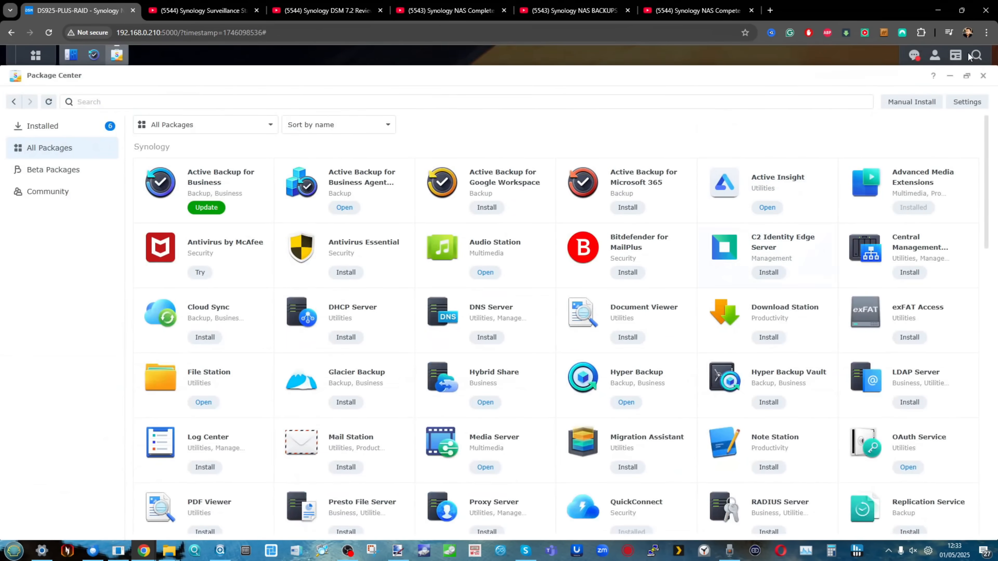
{"action": "left_click", "coordinate": [983, 75]}
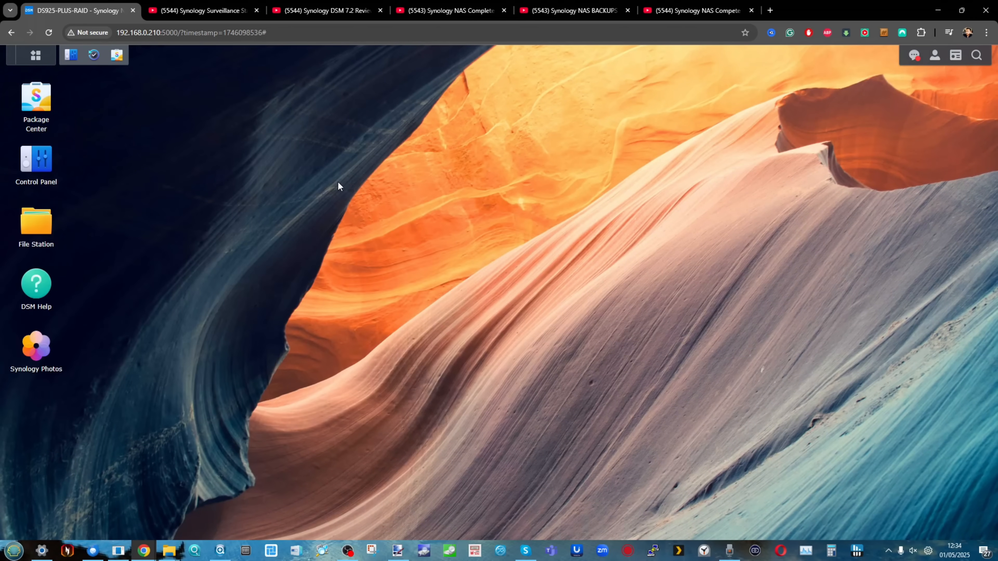
Tour File Station and Control Panel's application portal settings, then show all installed apps.
{"action": "double_click", "coordinate": [36, 227]}
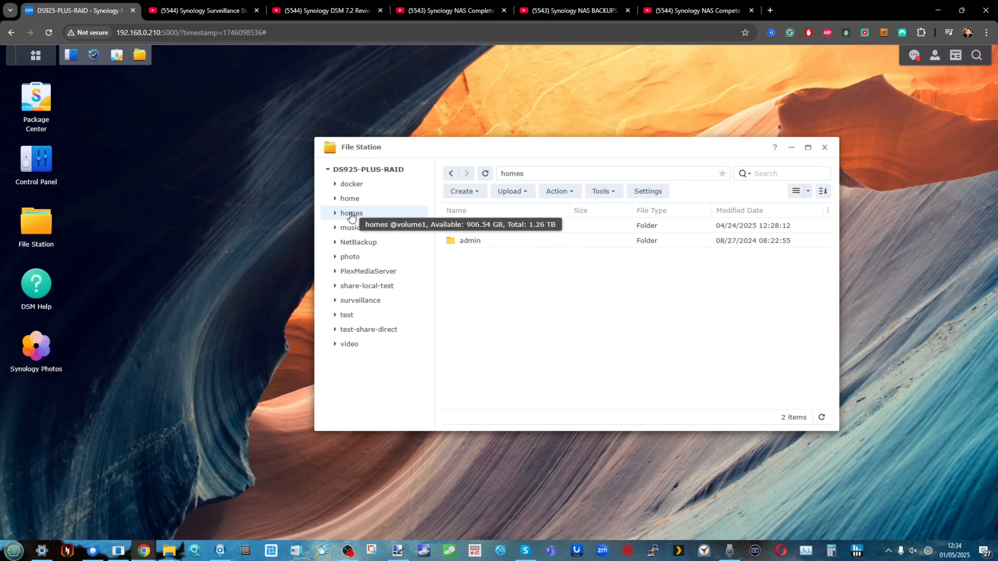
{"action": "mouse_move", "coordinate": [678, 330]}
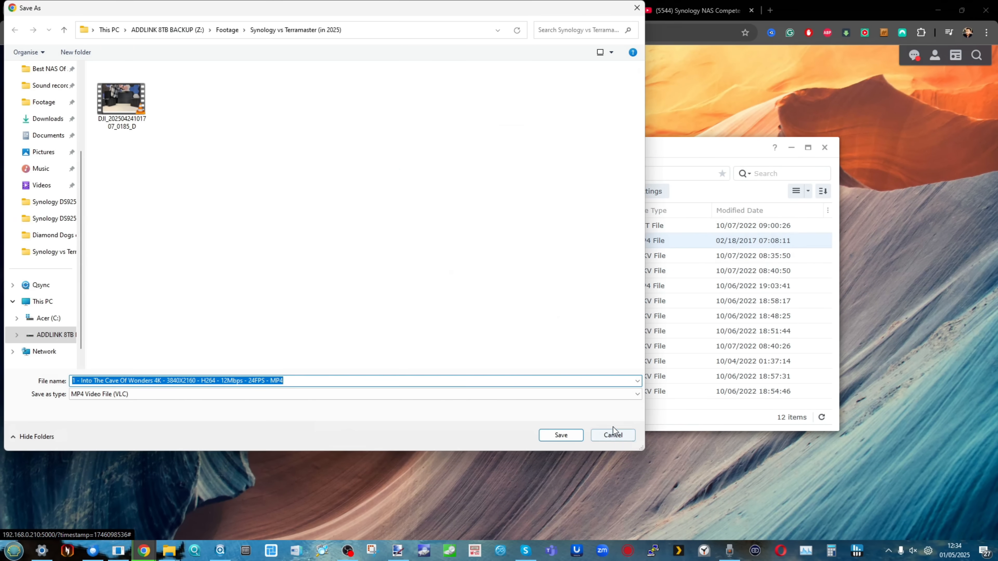
{"action": "left_click", "coordinate": [612, 435]}
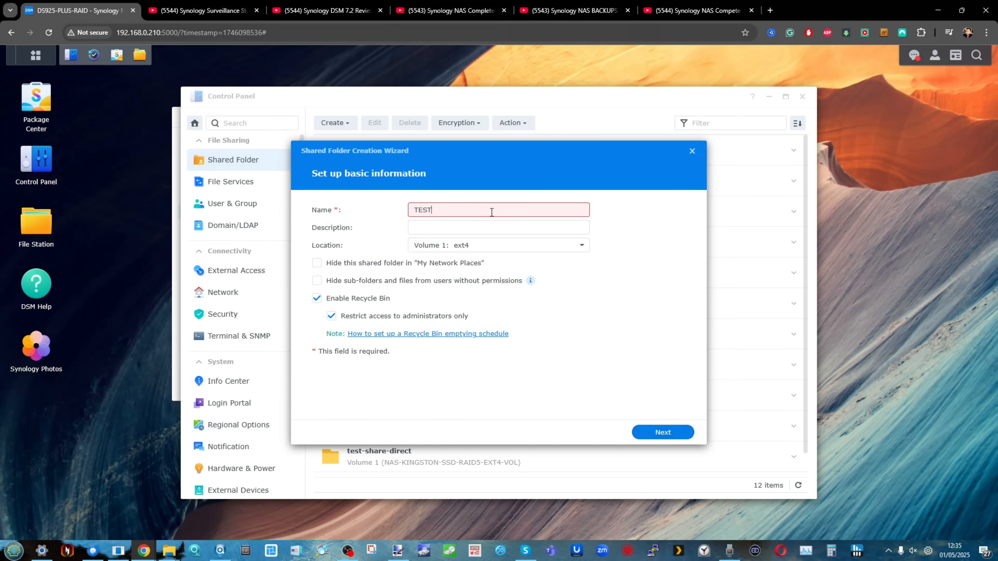
{"action": "left_click", "coordinate": [661, 431]}
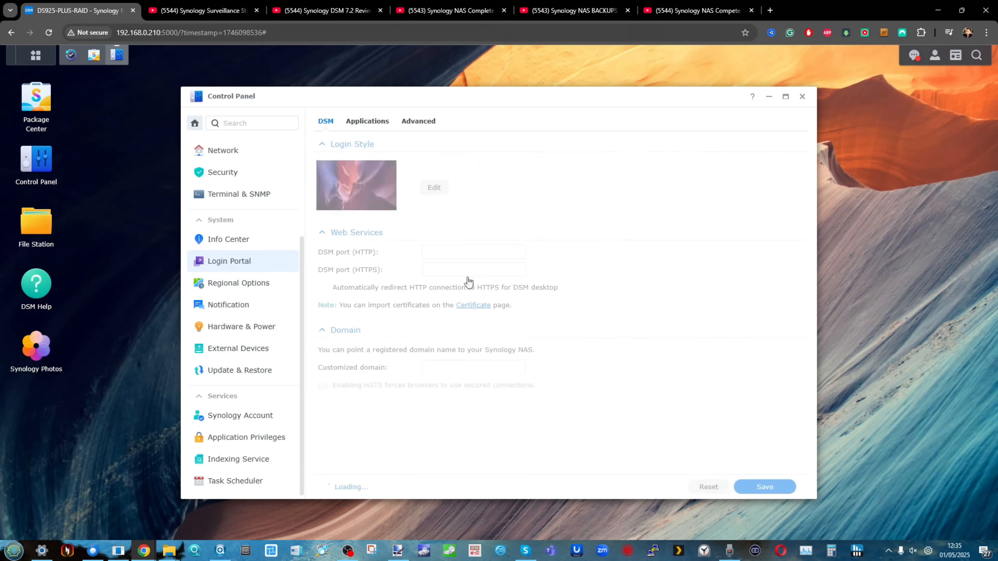
{"action": "left_click", "coordinate": [367, 121]}
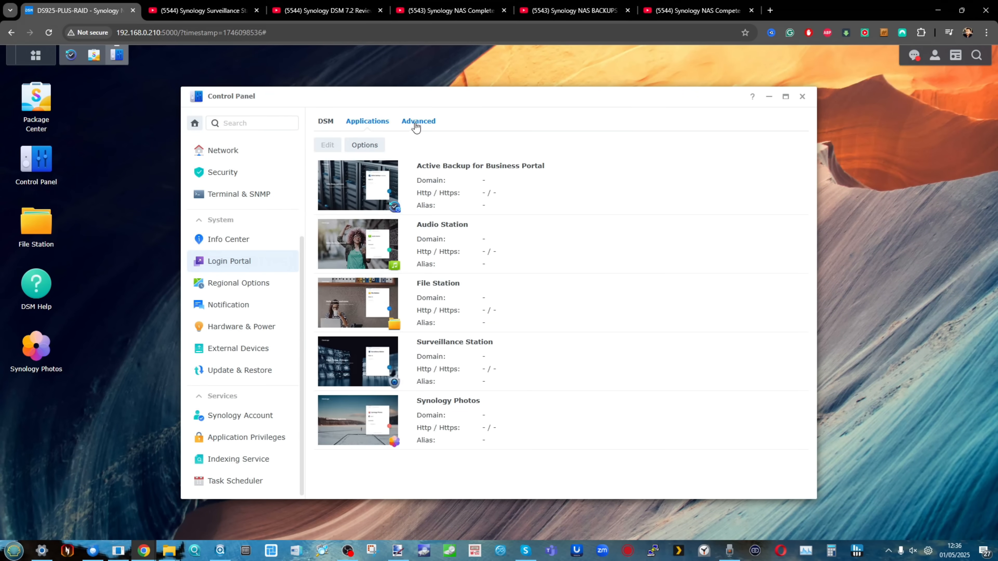
{"action": "left_click", "coordinate": [36, 285]}
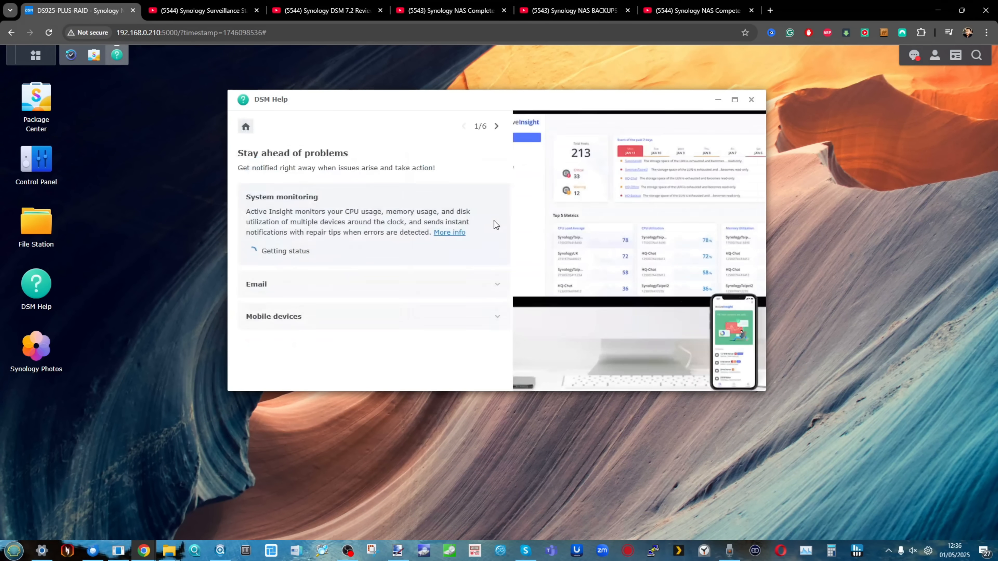
{"action": "left_click", "coordinate": [750, 99]}
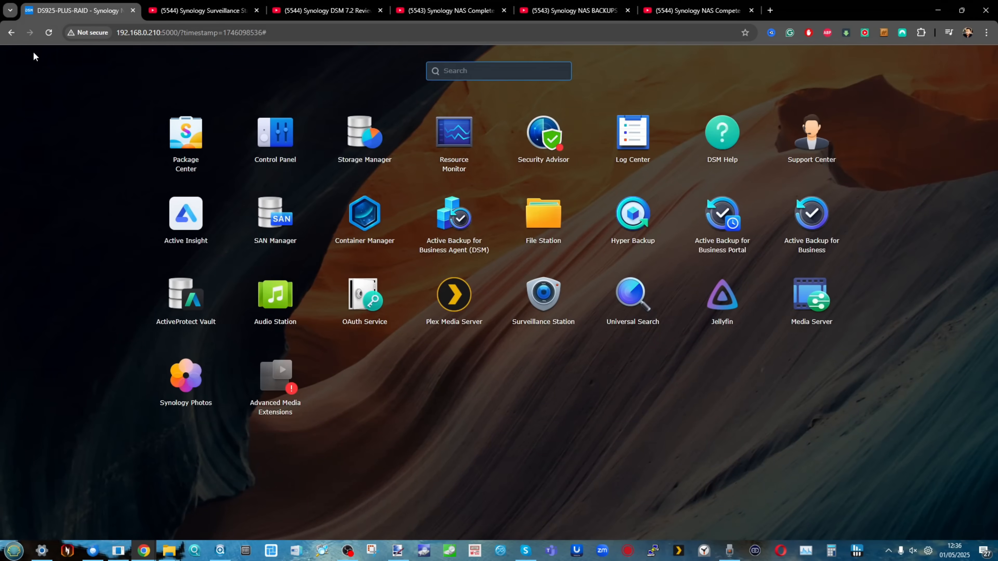
Visit Security Advisor and Personal account settings, then review Package Center's Community catalogue.
{"action": "left_click", "coordinate": [543, 131]}
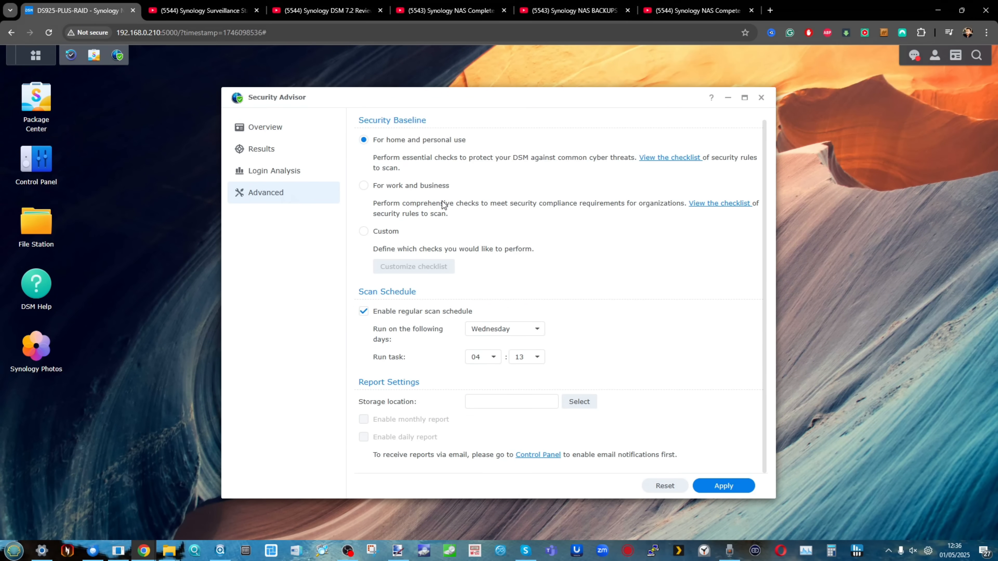
{"action": "left_click", "coordinate": [275, 170]}
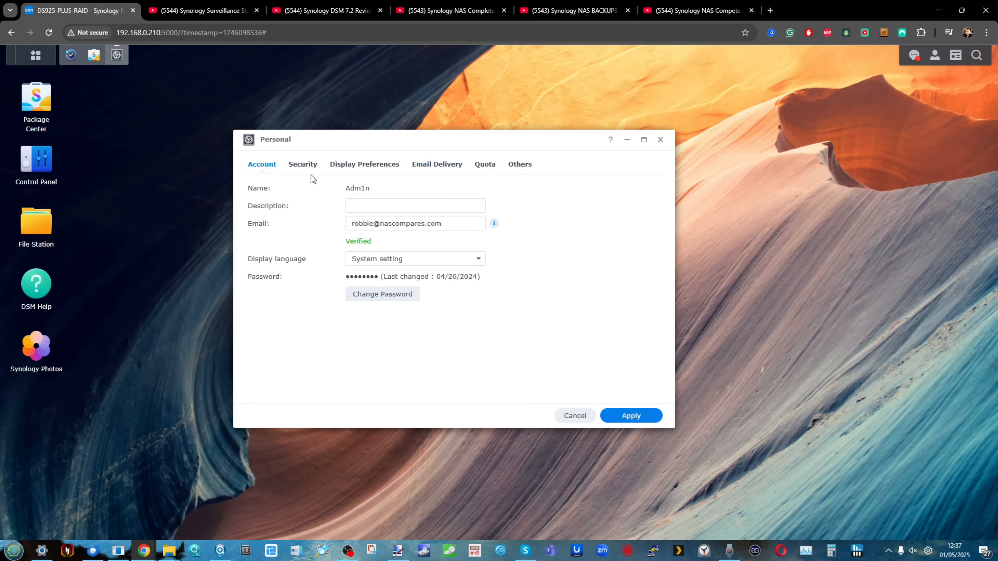
{"action": "left_click", "coordinate": [574, 416]}
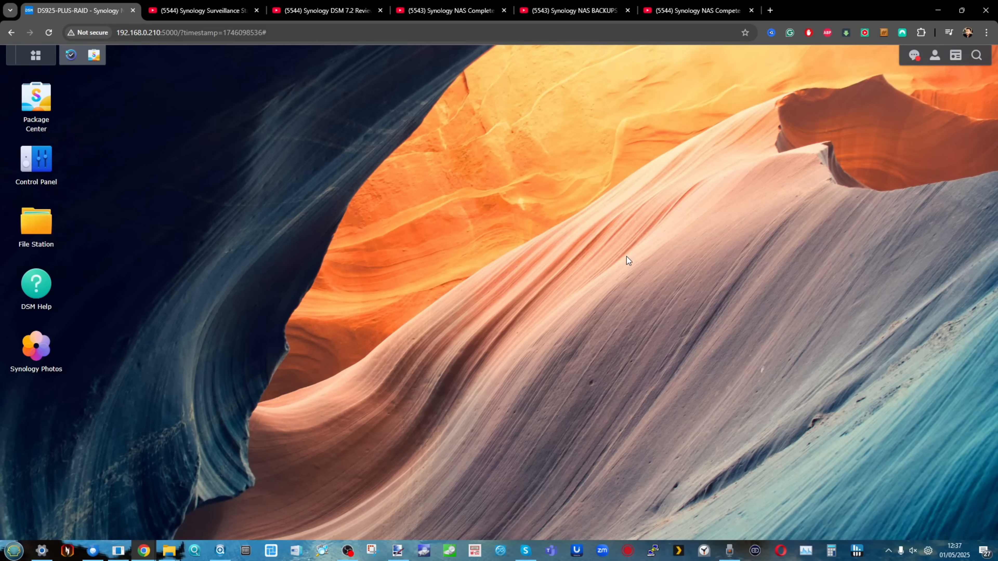
{"action": "left_click", "coordinate": [35, 56]}
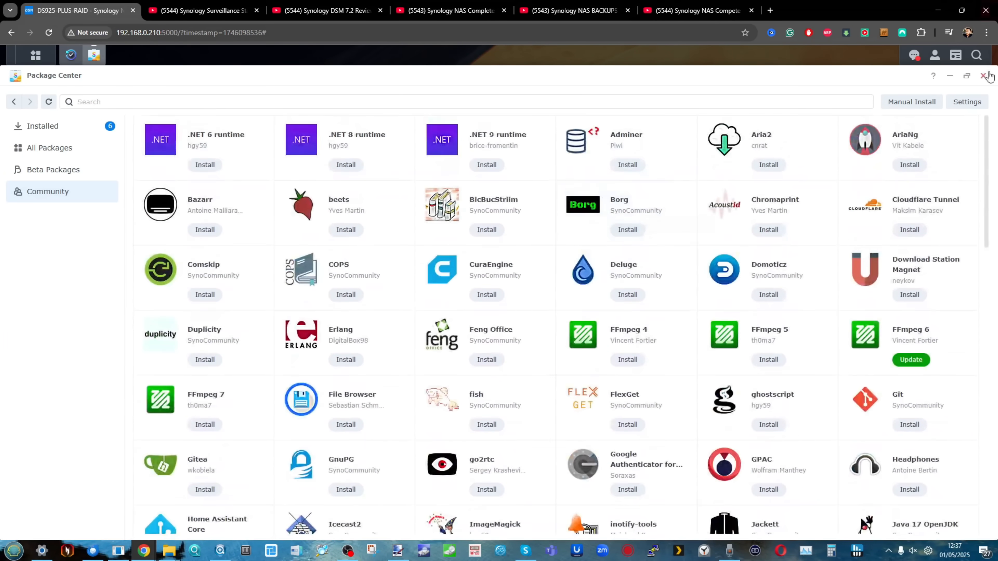
{"action": "left_click", "coordinate": [985, 75]}
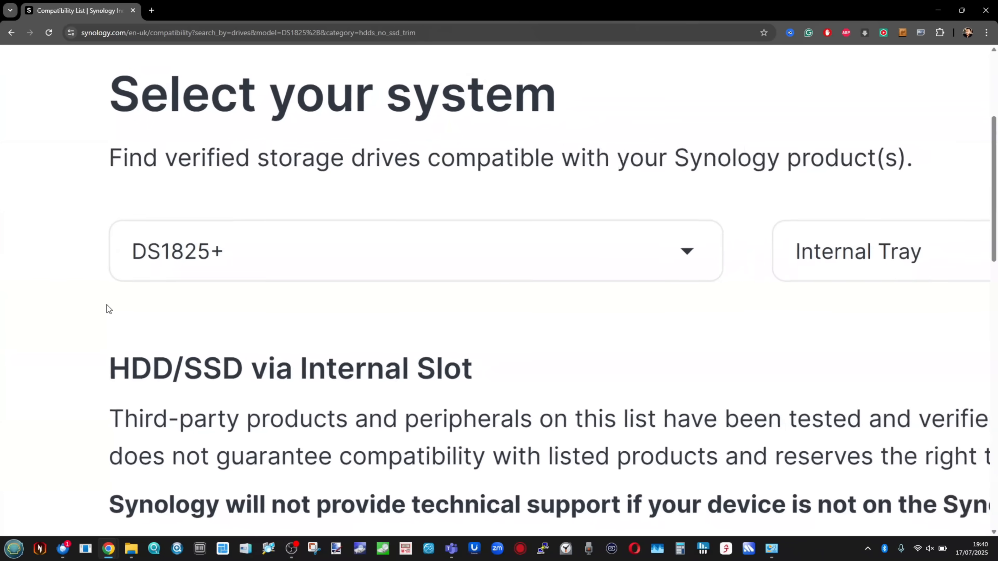
Scroll the DS1825+ internal-tray compatibility table of Synology HAT HDDs and SAT SSDs.
{"action": "scroll", "scroll_direction": "down", "scroll_amount": 3}
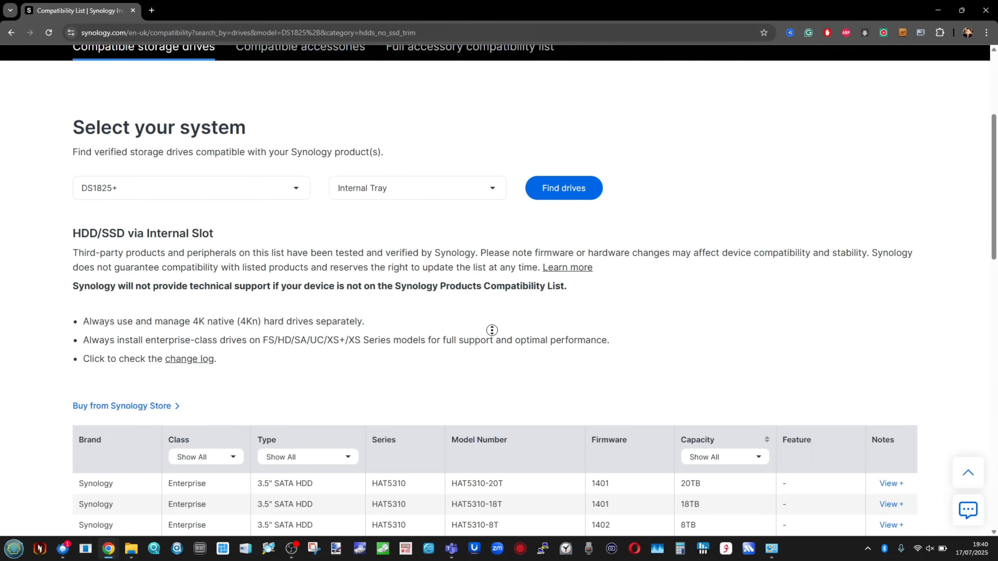
{"action": "scroll", "scroll_direction": "down", "scroll_amount": 3}
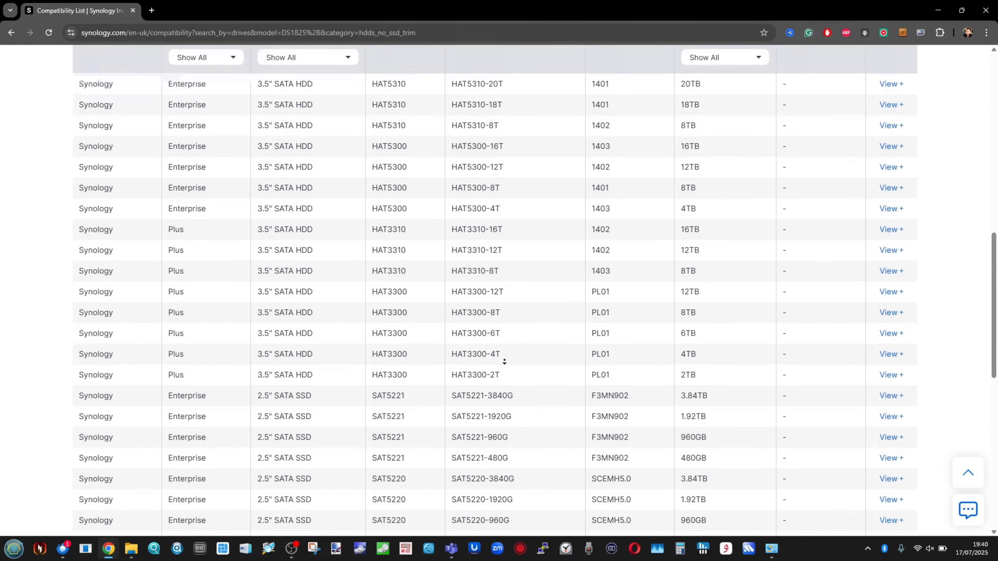
{"action": "scroll", "scroll_direction": "down", "scroll_amount": 3}
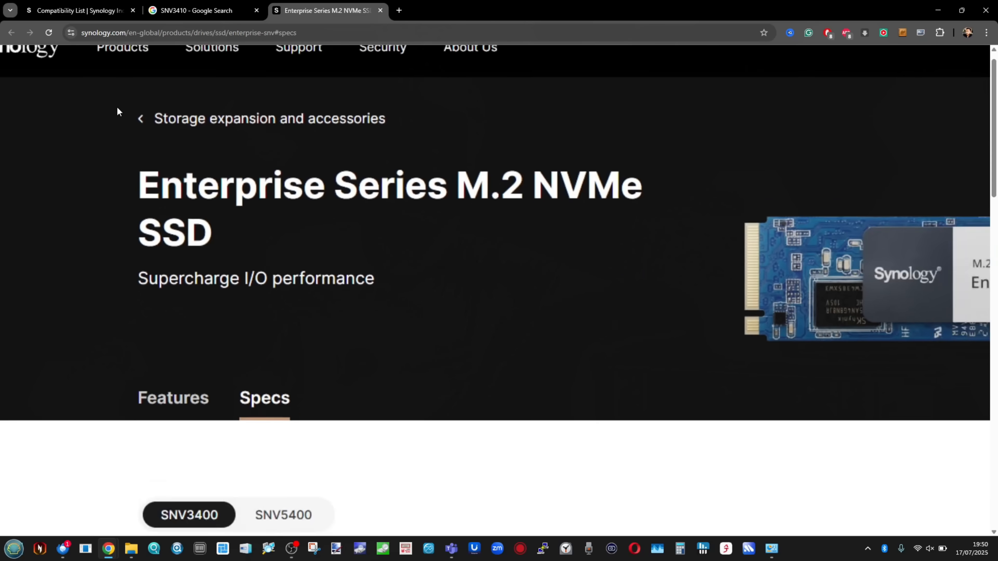
Scroll the Enterprise Series M.2 NVMe SSD specs for the SNV3400.
{"action": "scroll", "scroll_direction": "down", "scroll_amount": 3}
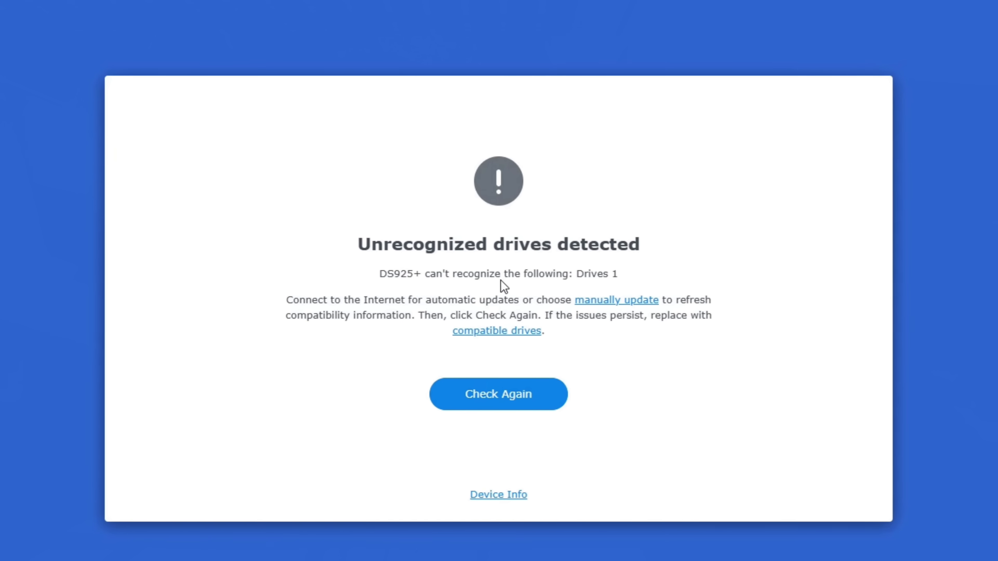
Attempt to add the 21.8 TB drive in Storage Manager and view the drive requirements refusal.
{"action": "left_click", "coordinate": [499, 494]}
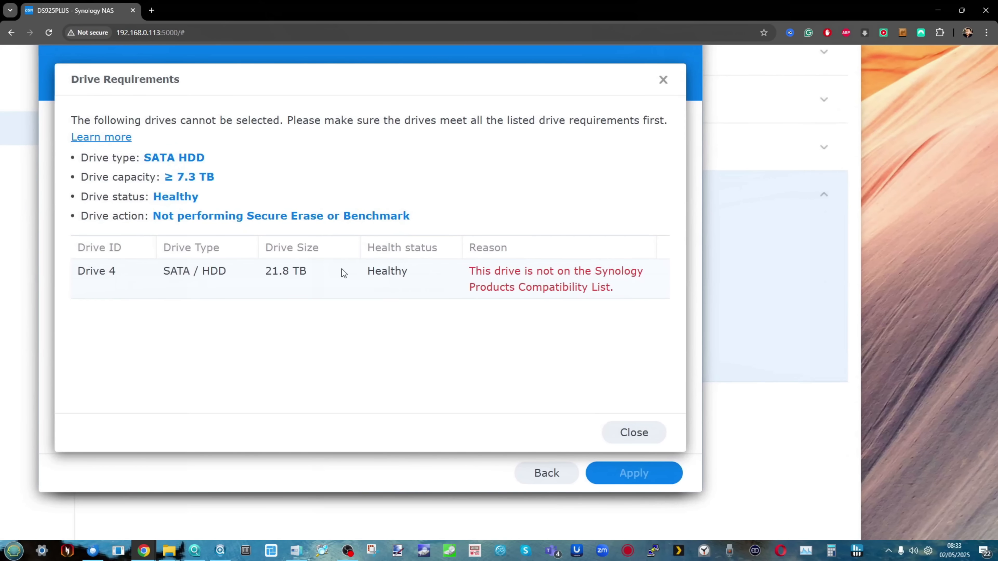
{"action": "left_click", "coordinate": [632, 431]}
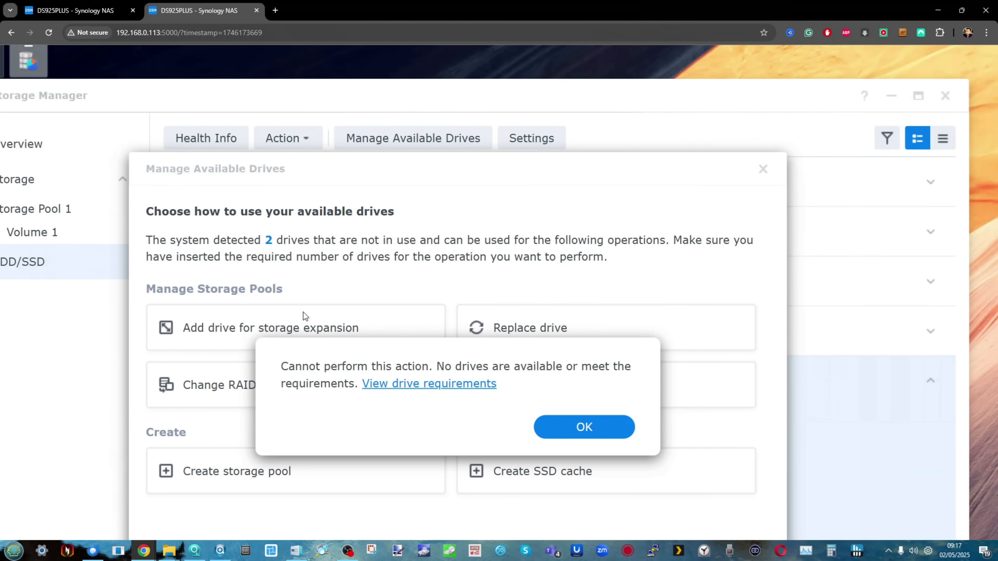